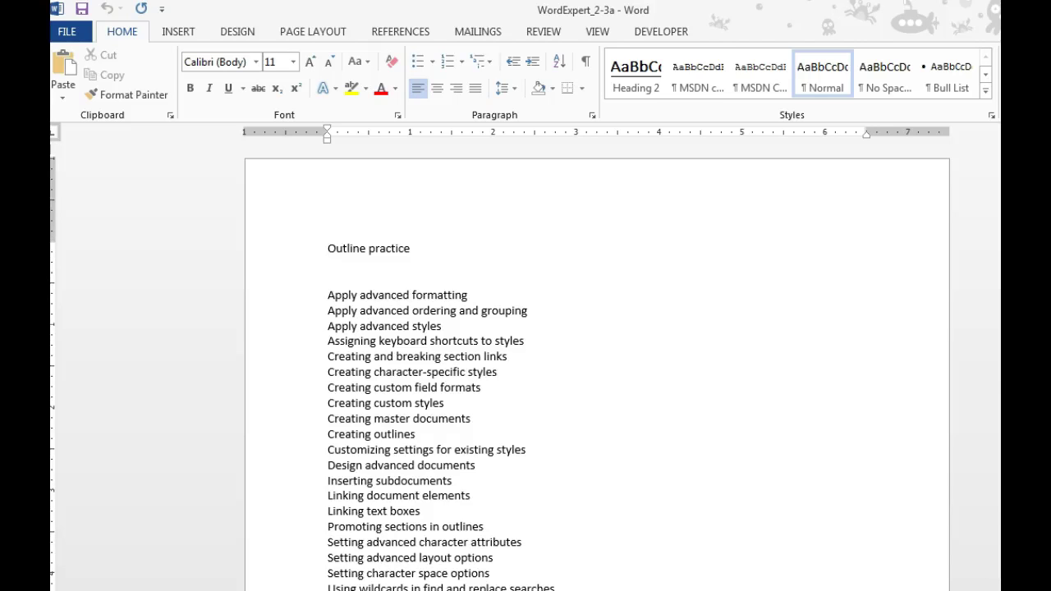
mouse_move(998, 453)
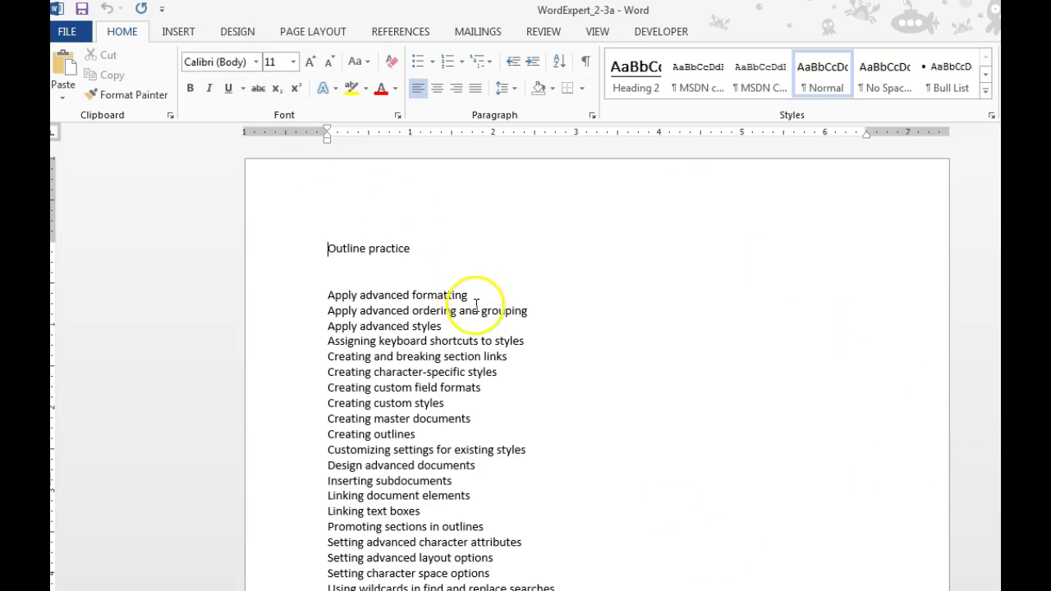
Show the View ribbon with the Outline option for the 'Outline practice' document
left_click(597, 31)
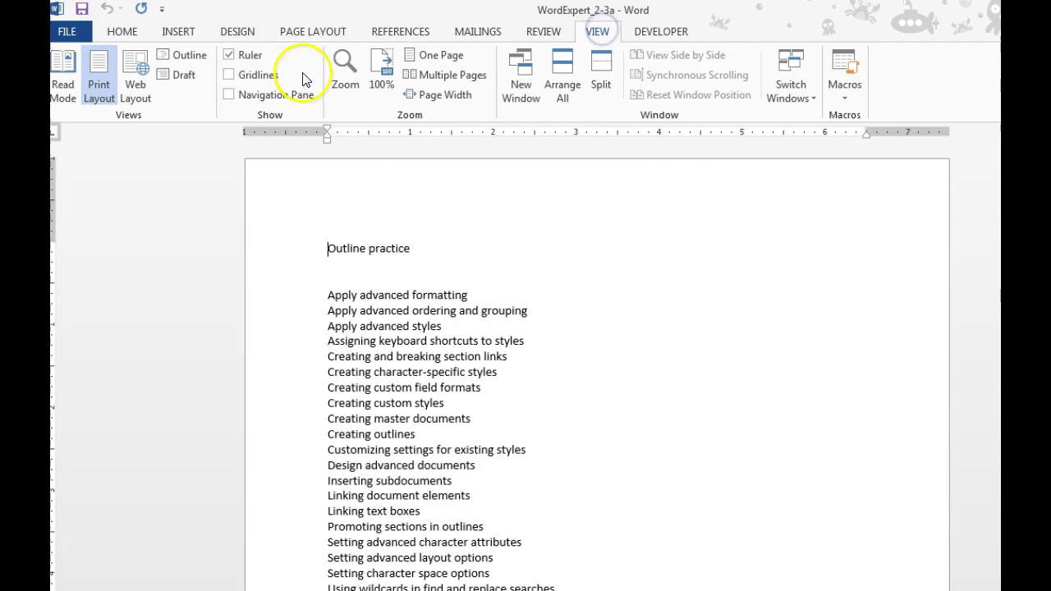
mouse_move(184, 56)
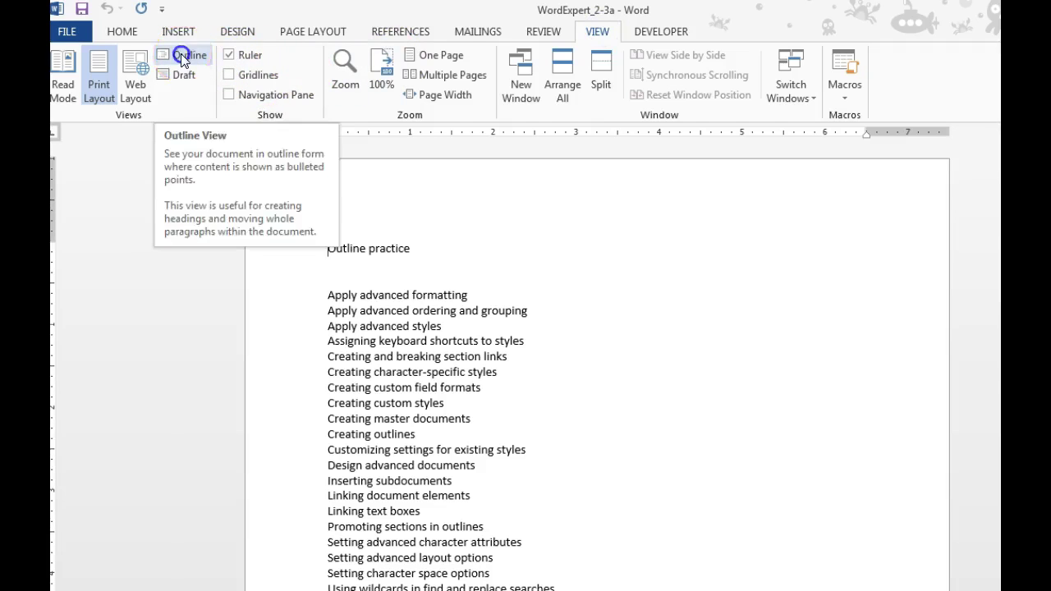
Select the chapter 2 'Design advanced documents' contents entries in the study guide PDF
left_click(191, 56)
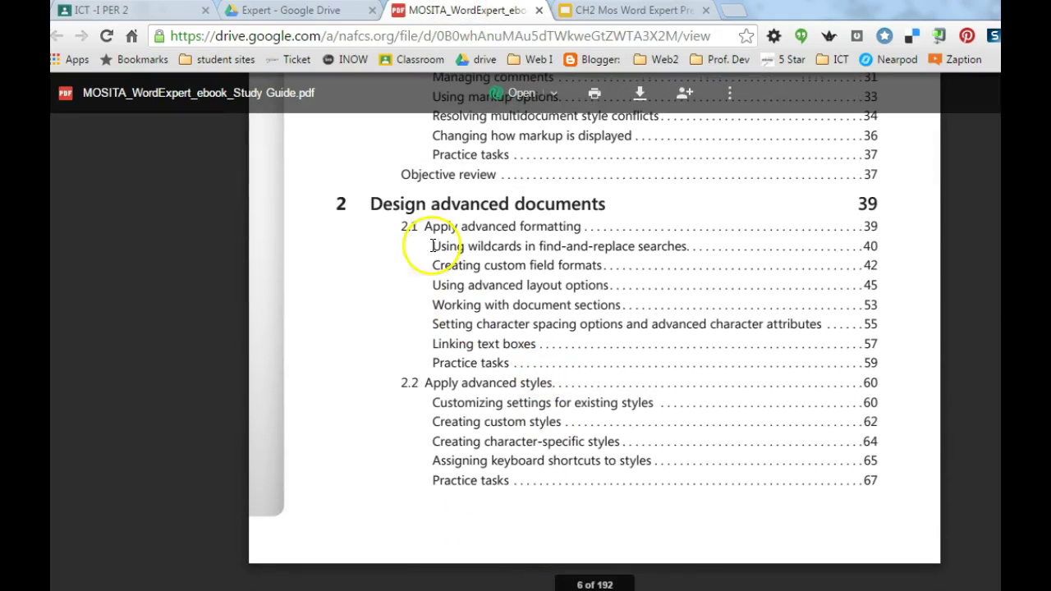
left_click_drag(431, 203, 575, 324)
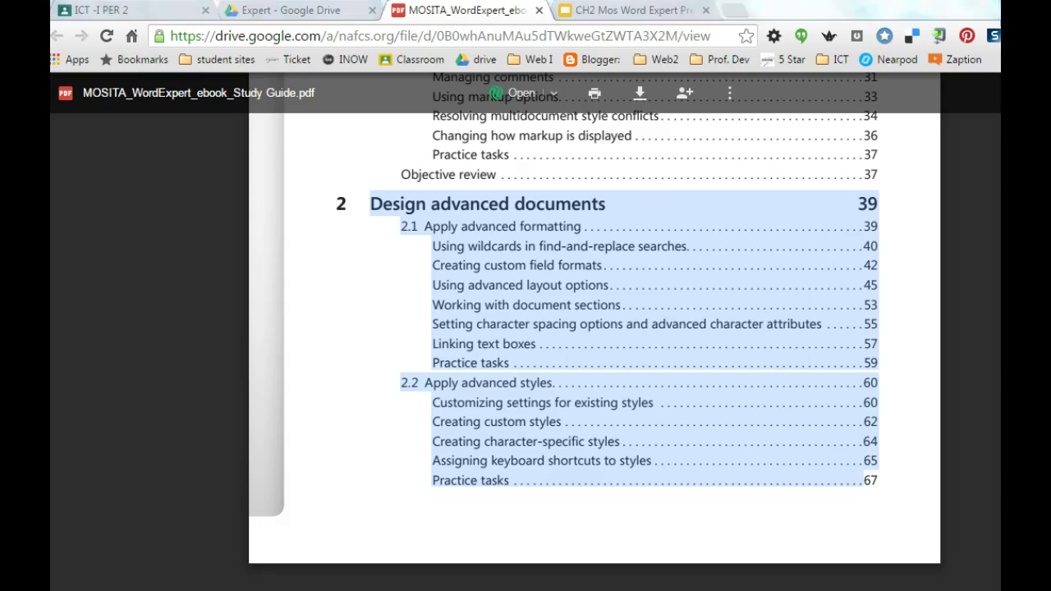
left_click(632, 10)
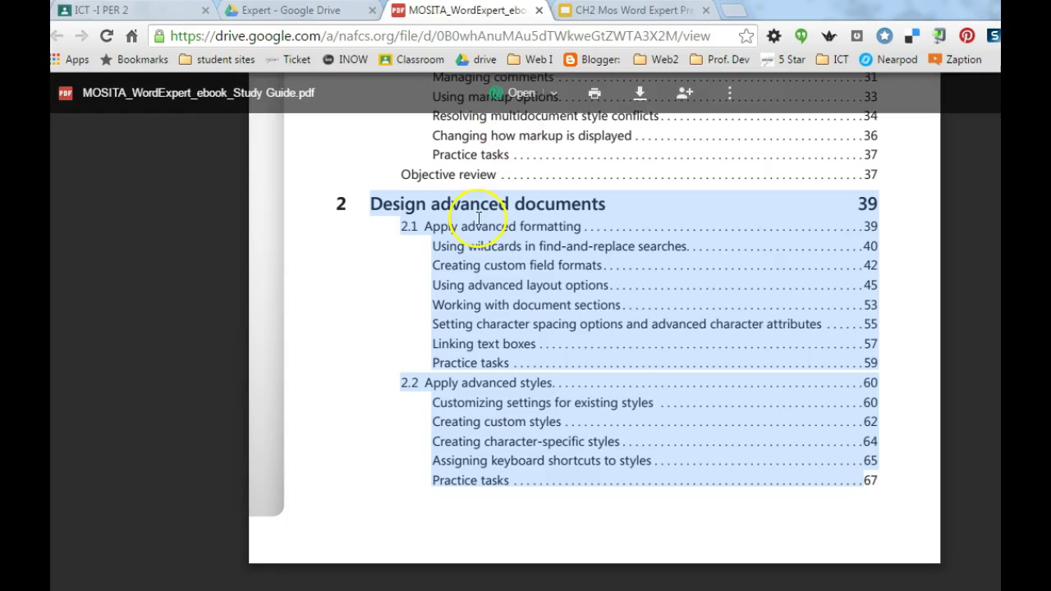
mouse_move(430, 203)
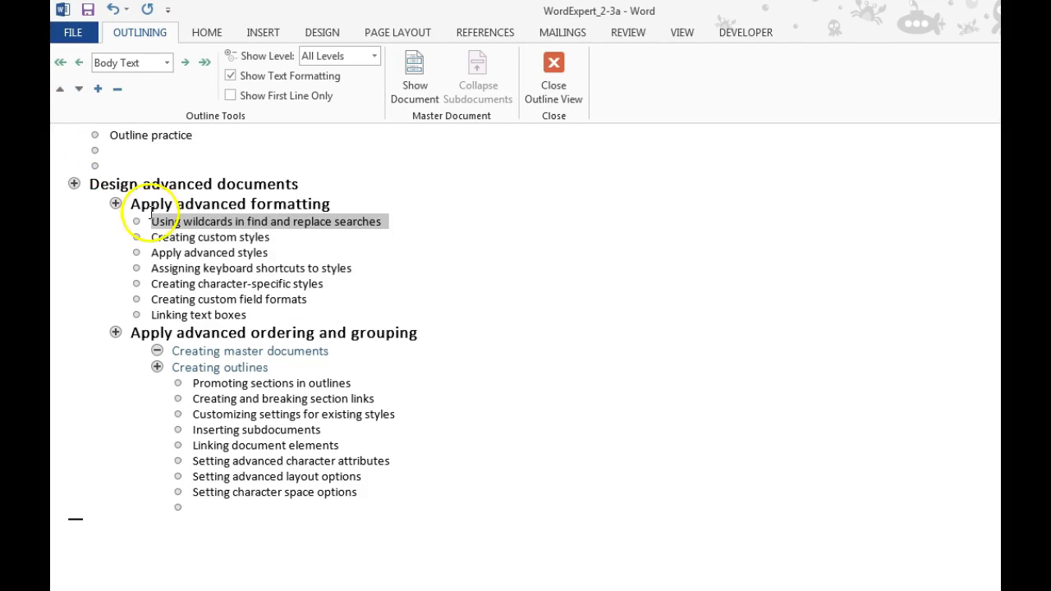
mouse_move(185, 62)
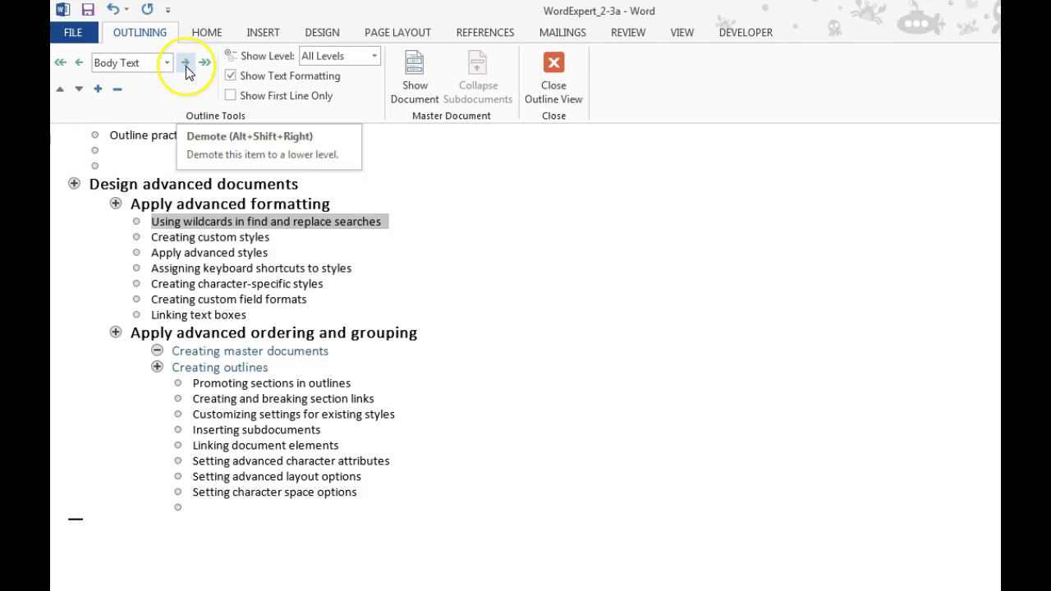
mouse_move(79, 63)
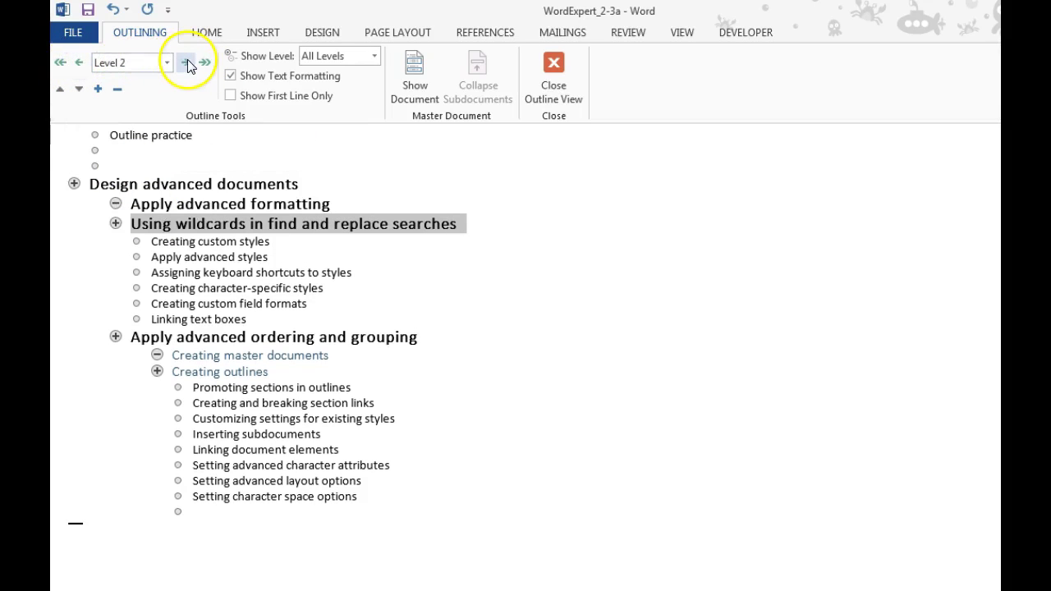
Demote 'Using wildcards in find and replace searches' to a level-3 heading
left_click(184, 63)
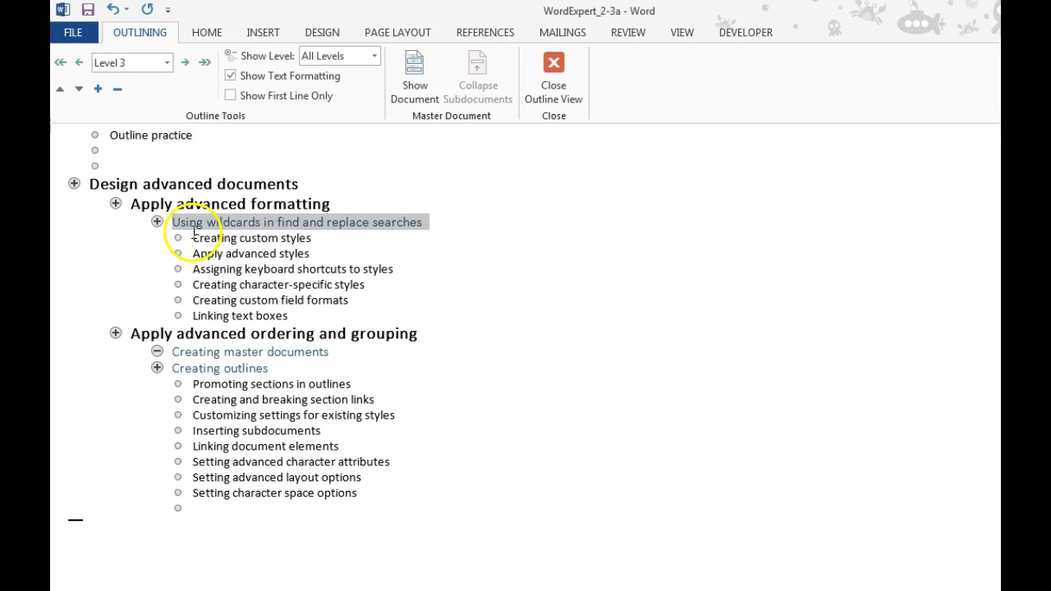
left_click(197, 238)
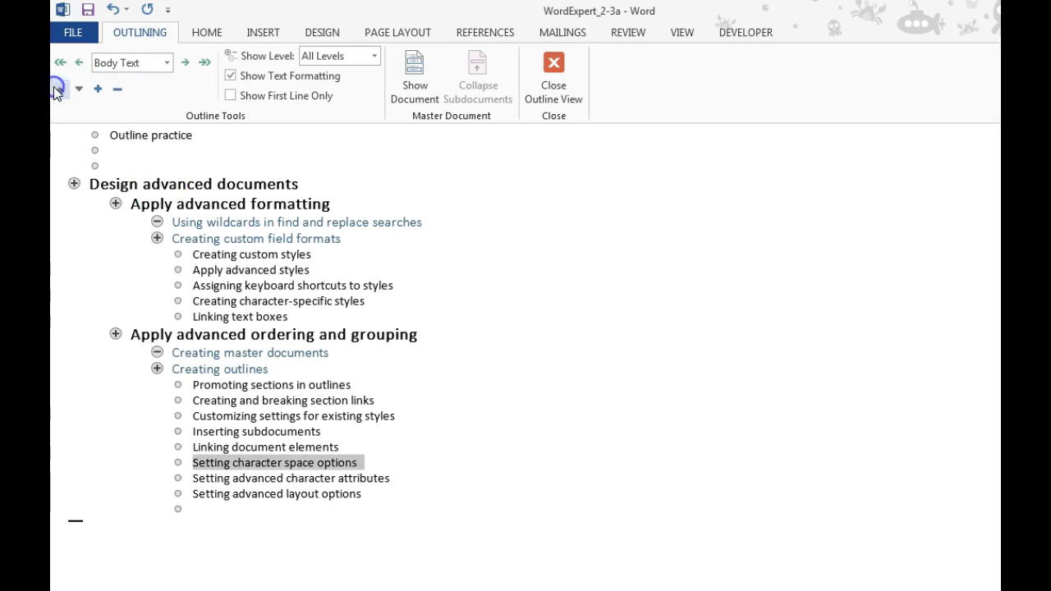
Move 'Setting character space options' up under 'Apply advanced formatting' and close Outline view
left_click(59, 89)
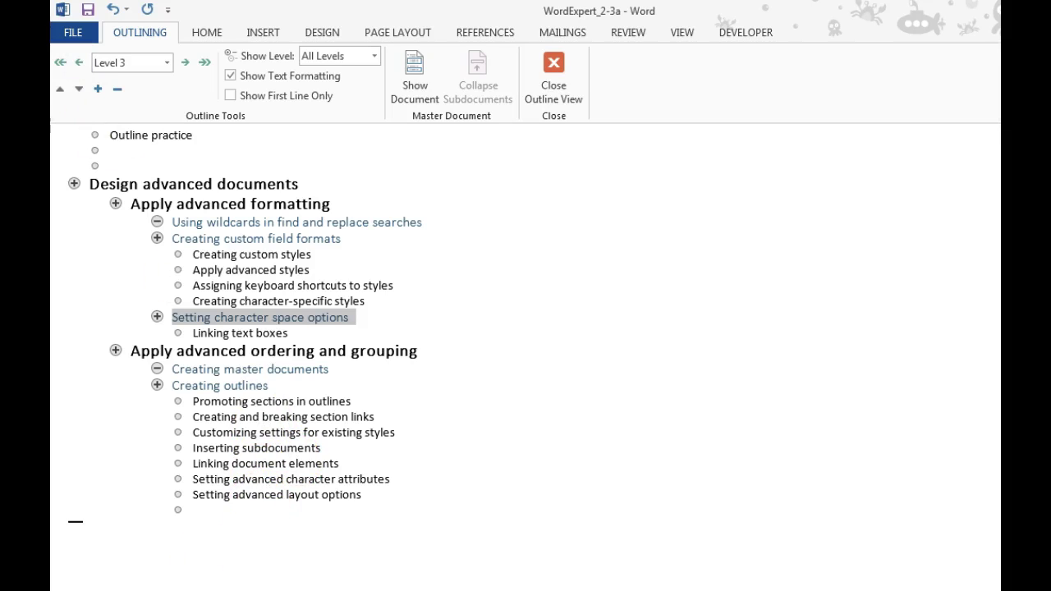
left_click(552, 74)
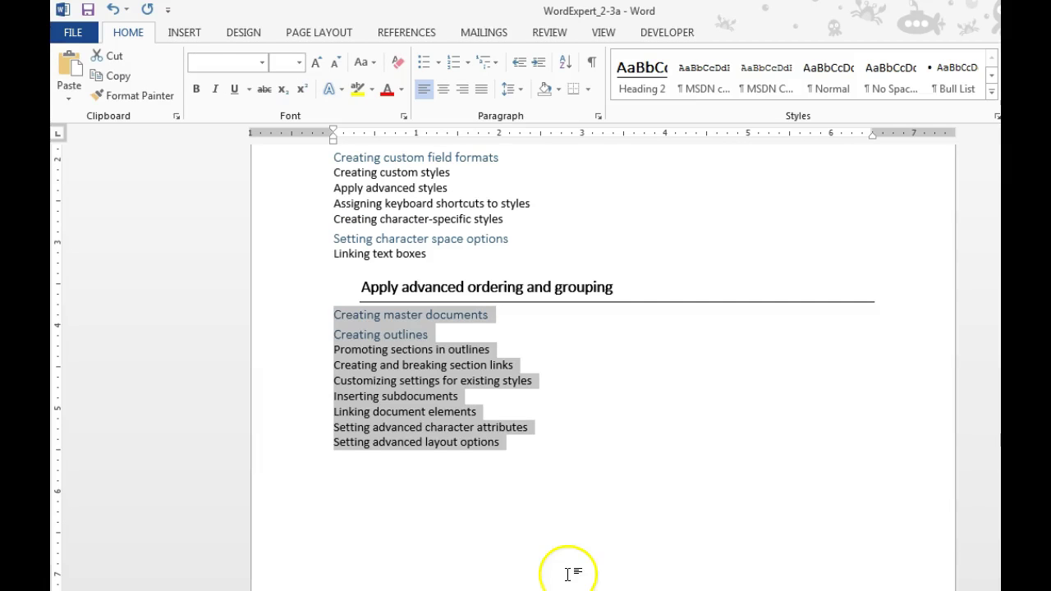
mouse_move(640, 506)
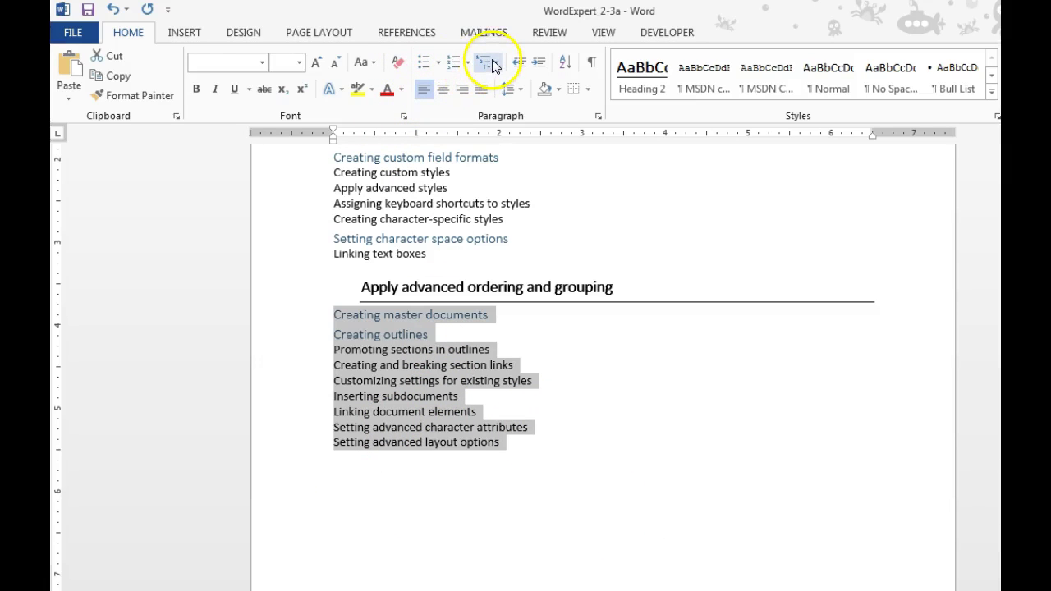
Apply a multilevel numbered list, indenting 'Creating outlines' as sub-item a) under item 1
left_click(488, 63)
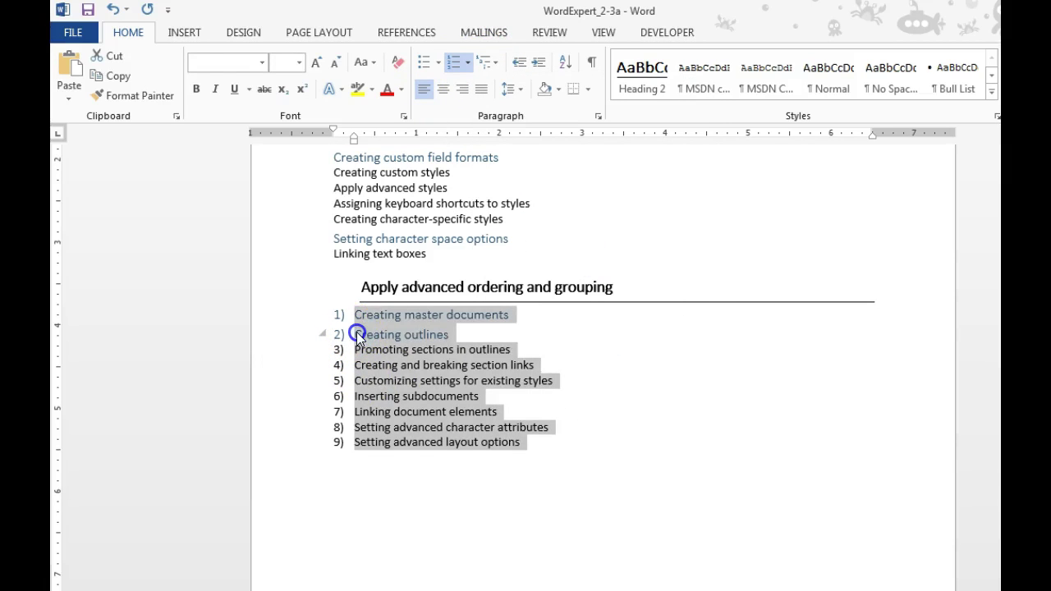
key("Tab")
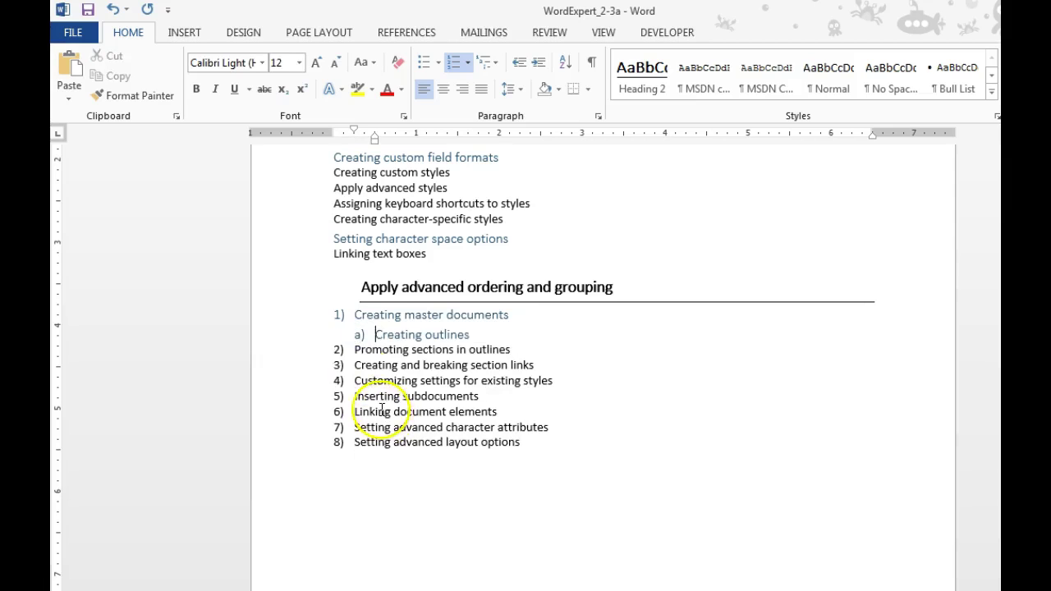